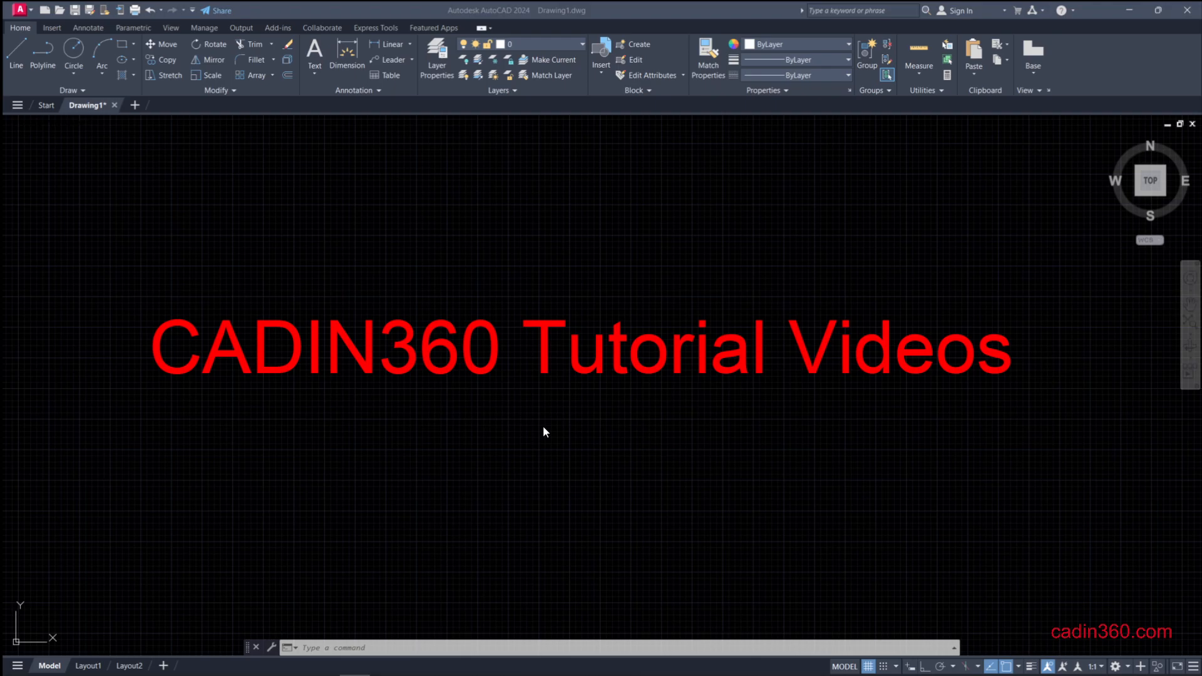
mouse_move(107, 160)
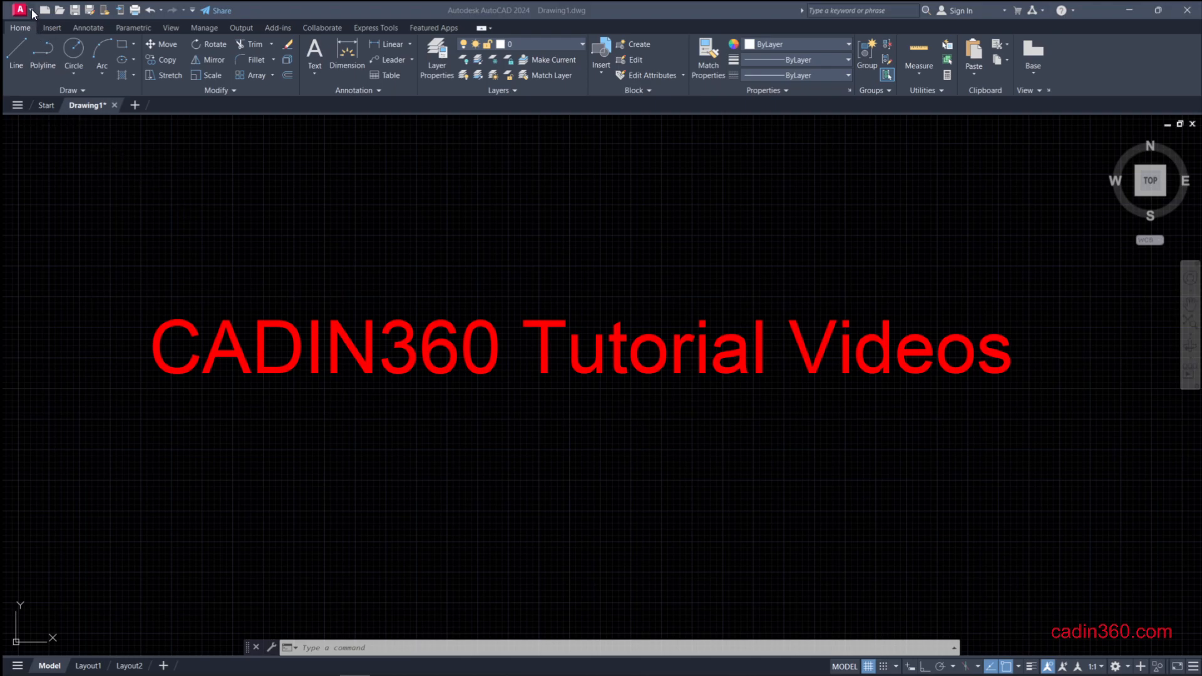
Step: Open the AutoCAD application menu from the A button
click(20, 10)
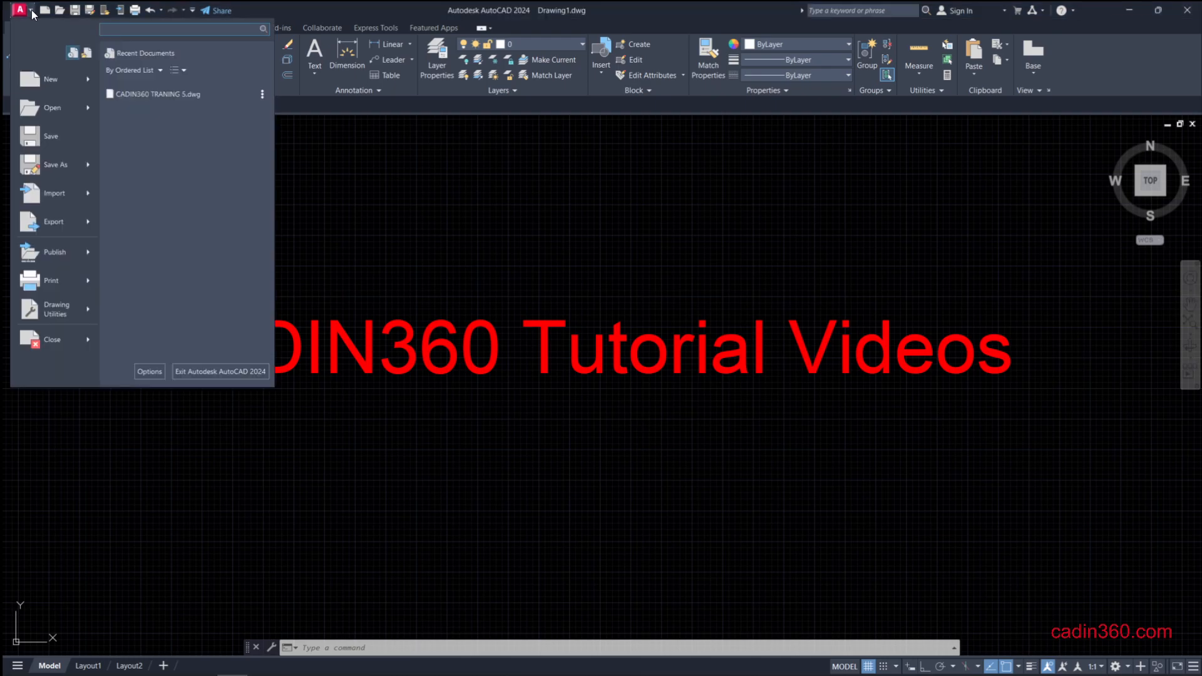
mouse_move(146, 389)
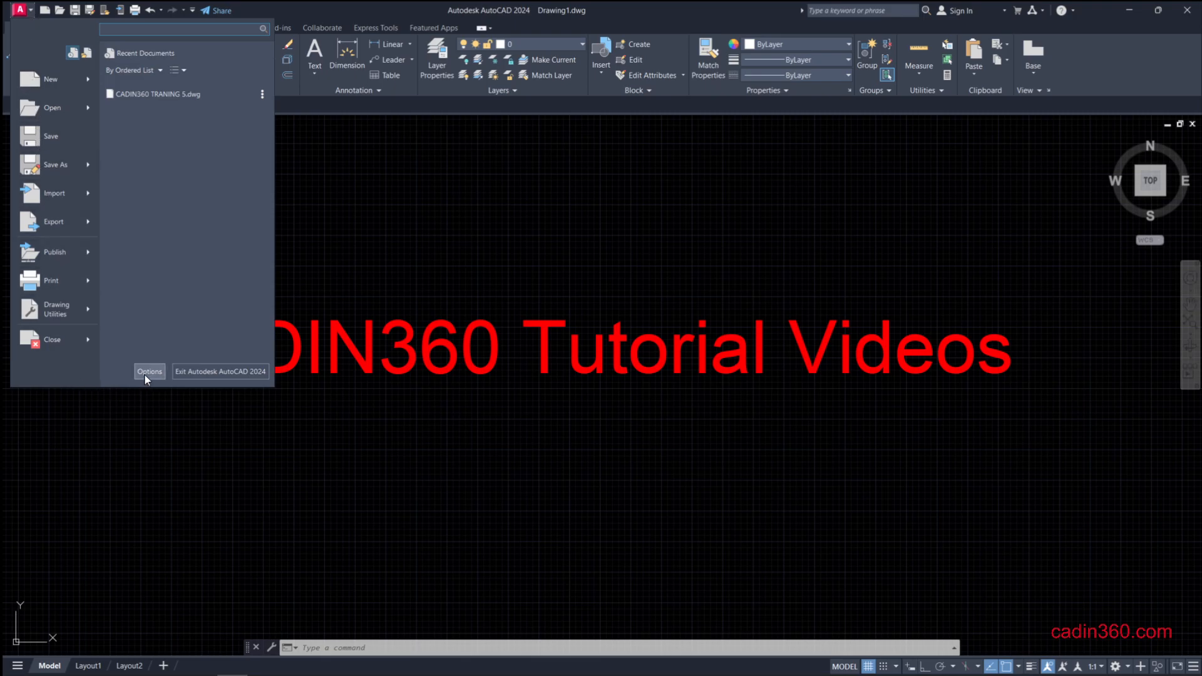
Step: Open the Options dialog on its Display tab
click(149, 371)
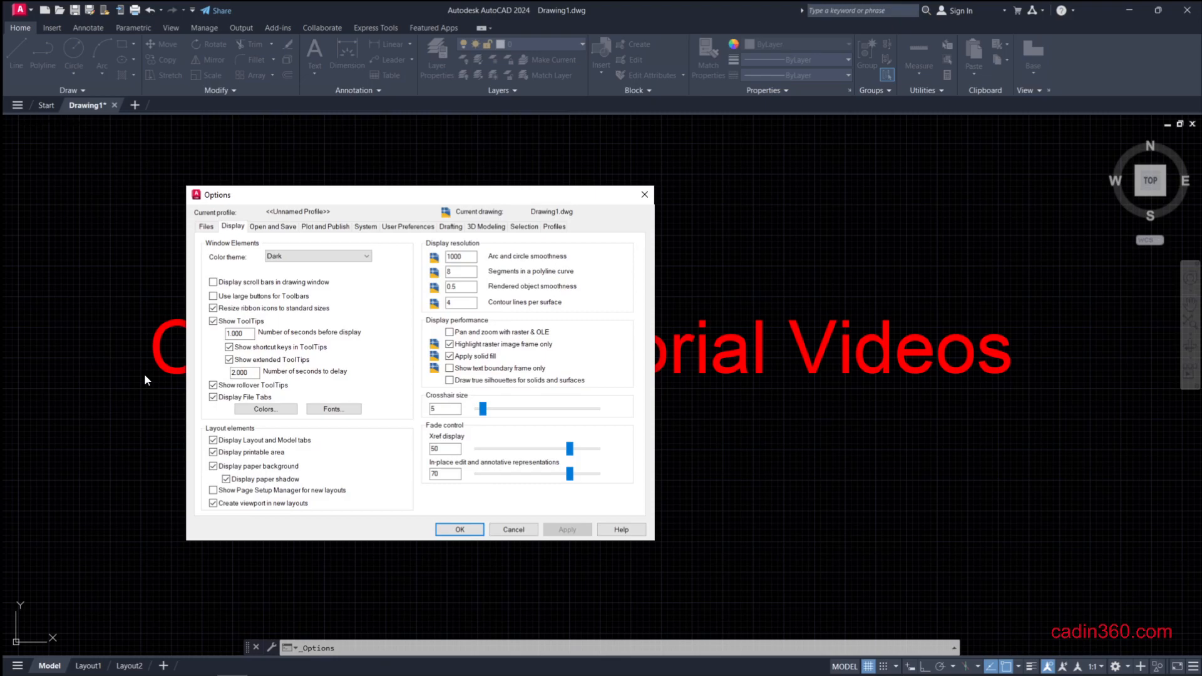
mouse_move(239, 195)
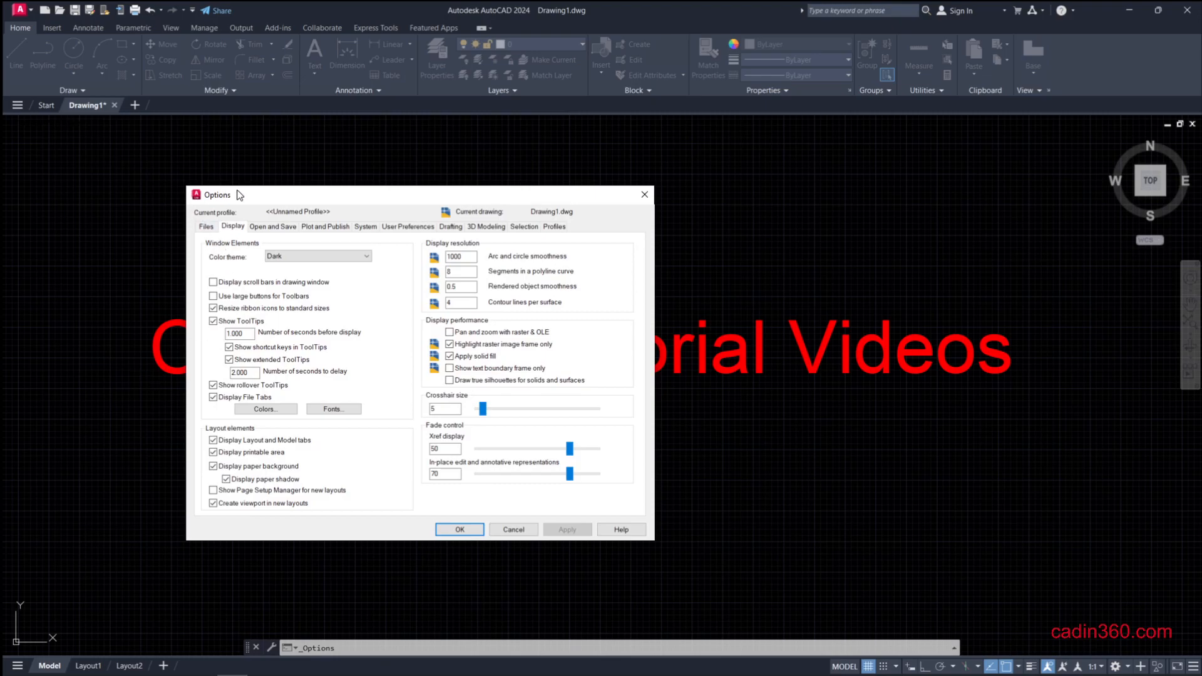
mouse_move(602, 208)
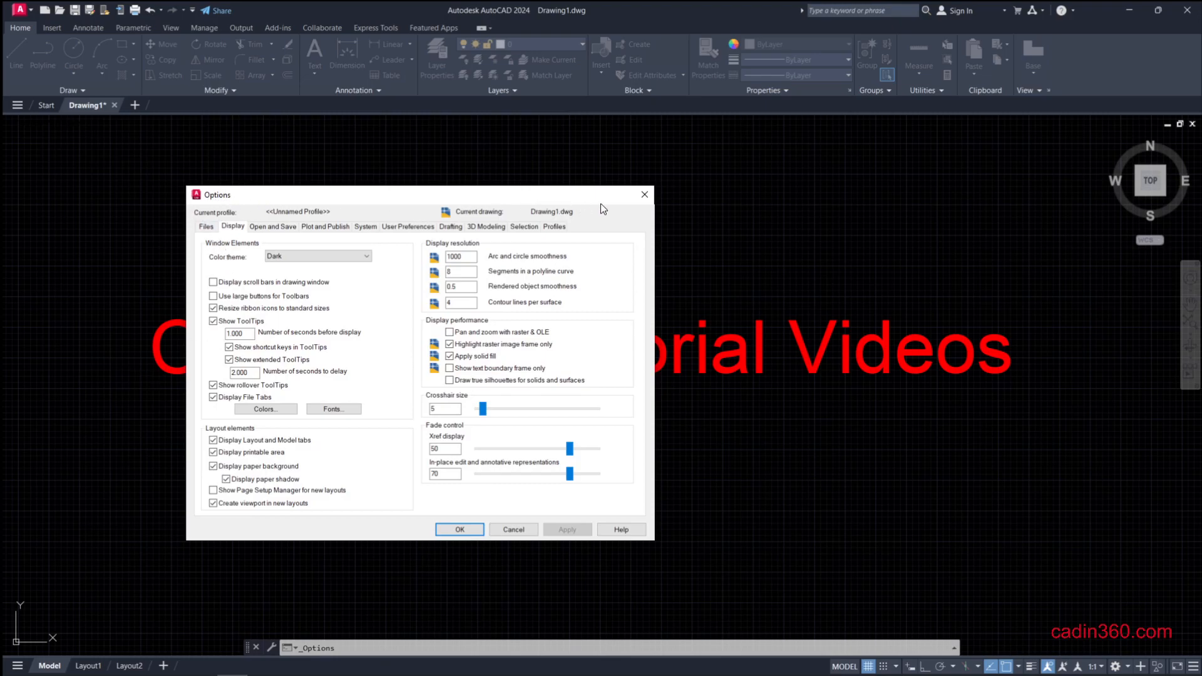
mouse_move(326, 431)
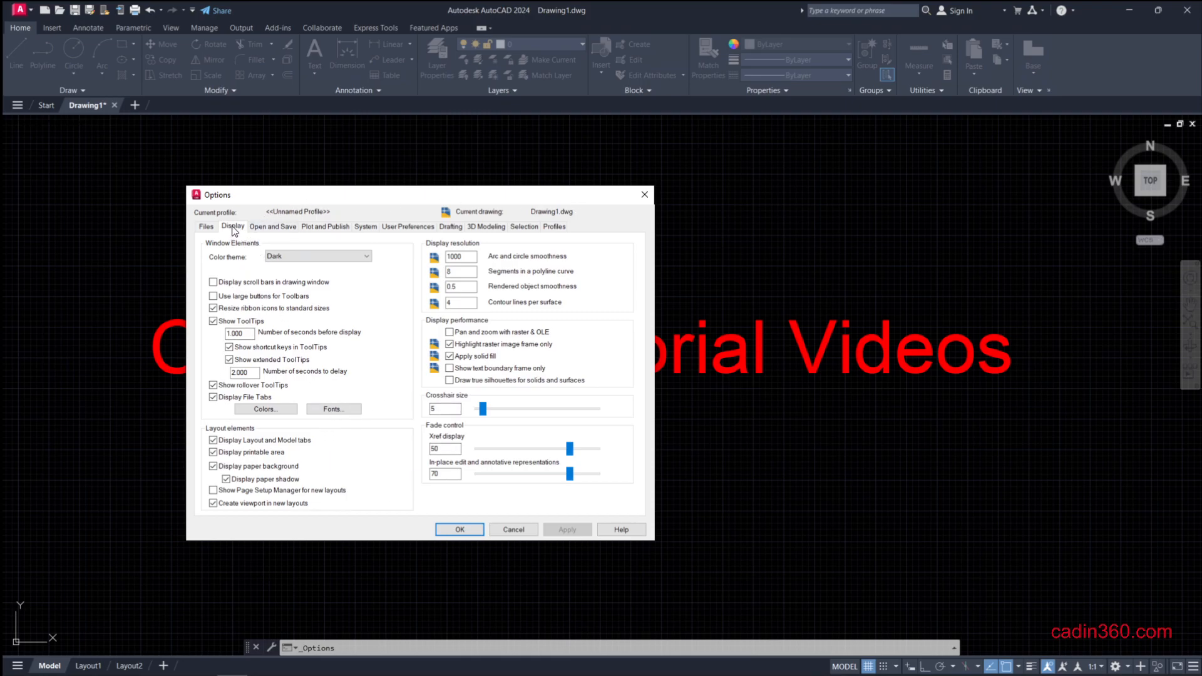
mouse_move(265, 418)
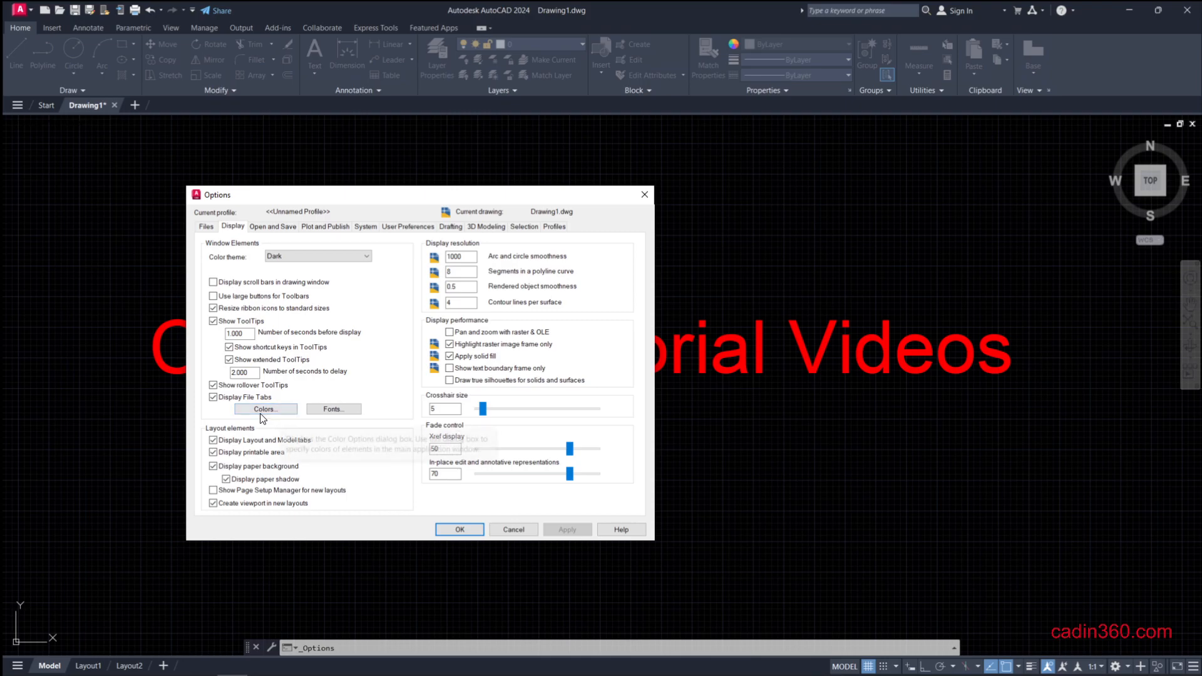
Step: Open the Drawing Window Colors dialog showing the black 2D model space background
click(264, 409)
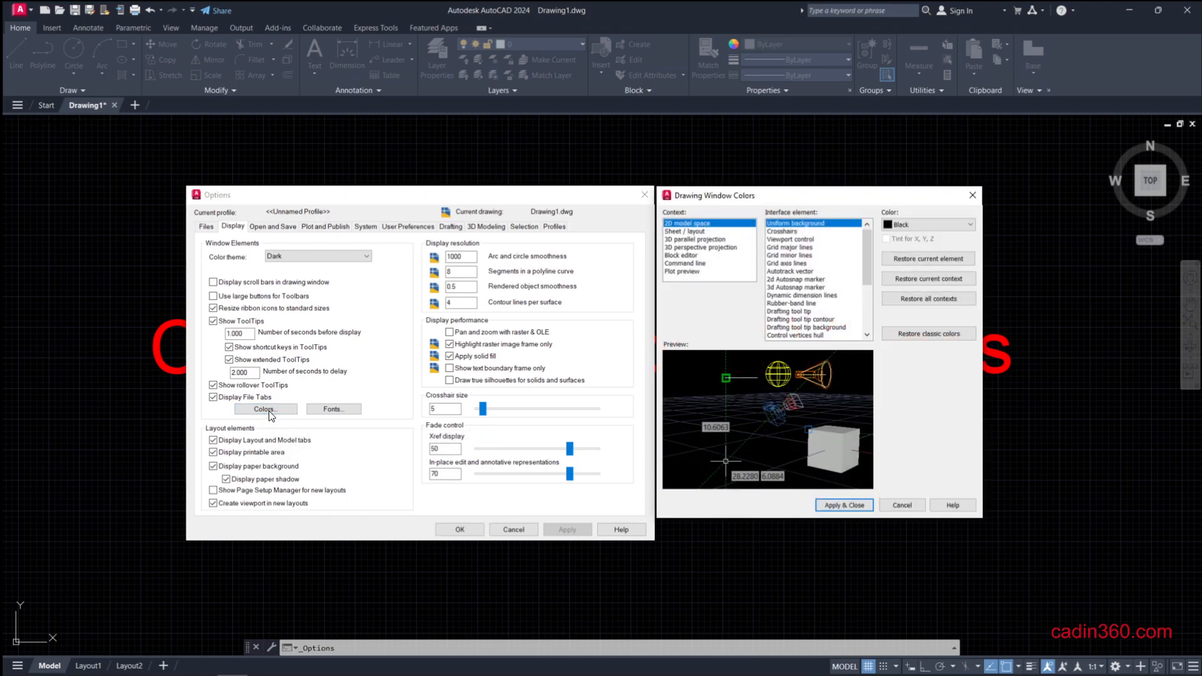
mouse_move(336, 430)
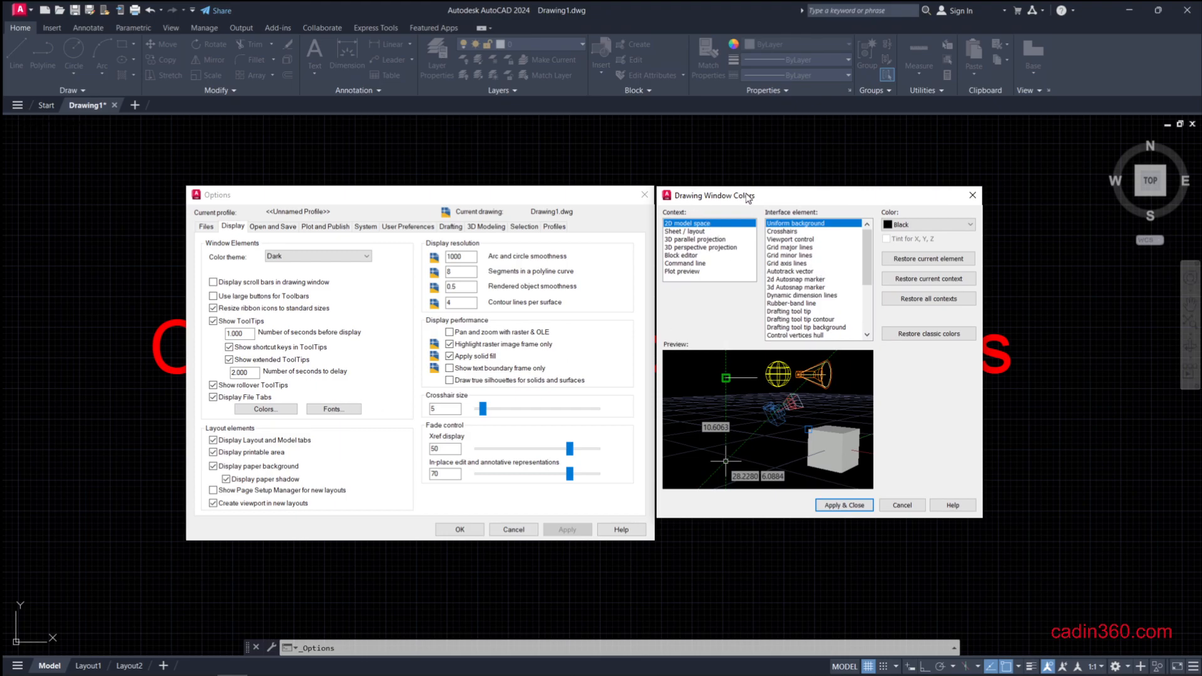
mouse_move(827, 201)
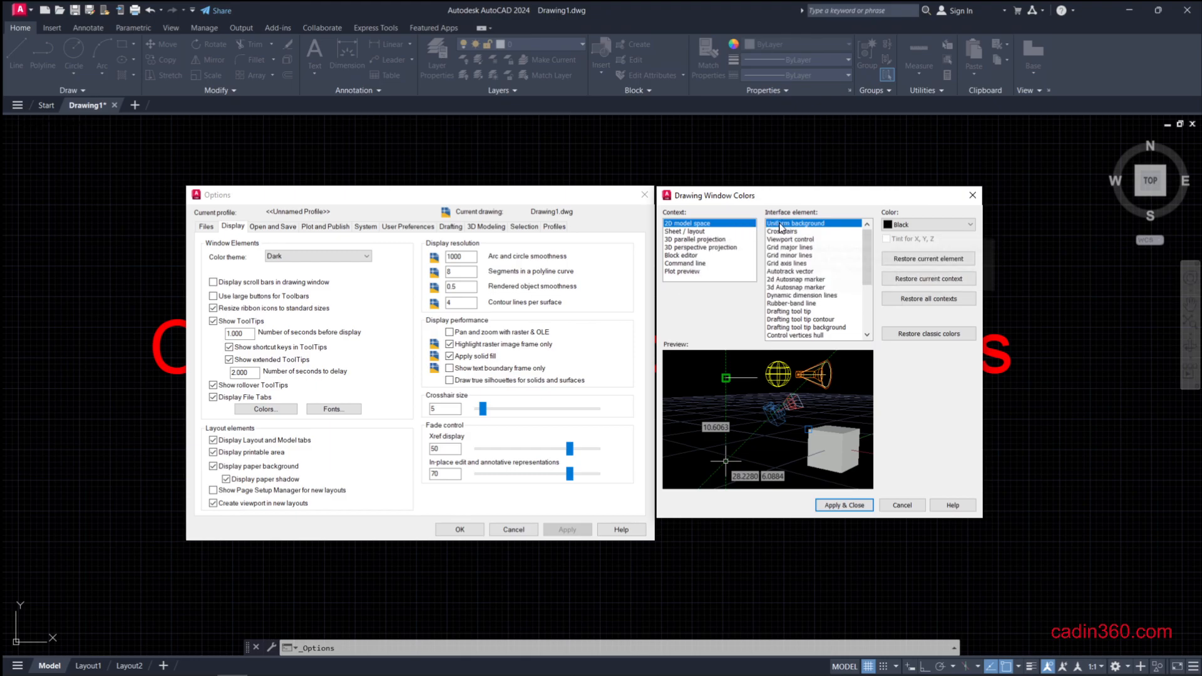
mouse_move(782, 229)
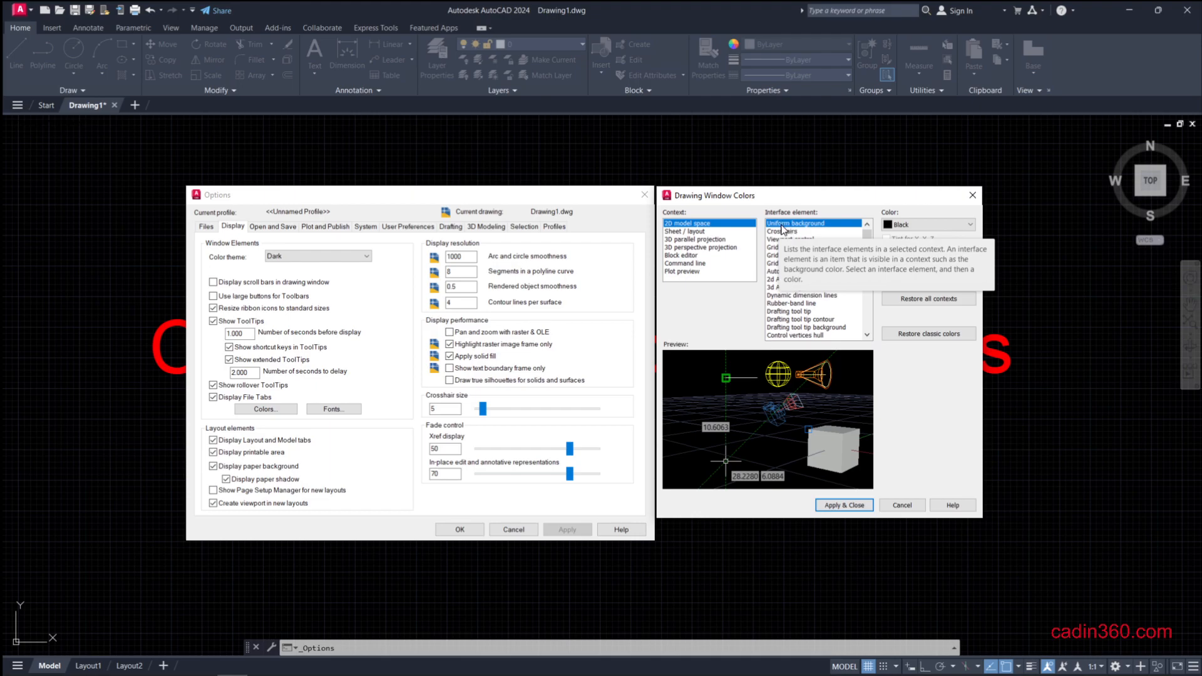
mouse_move(816, 230)
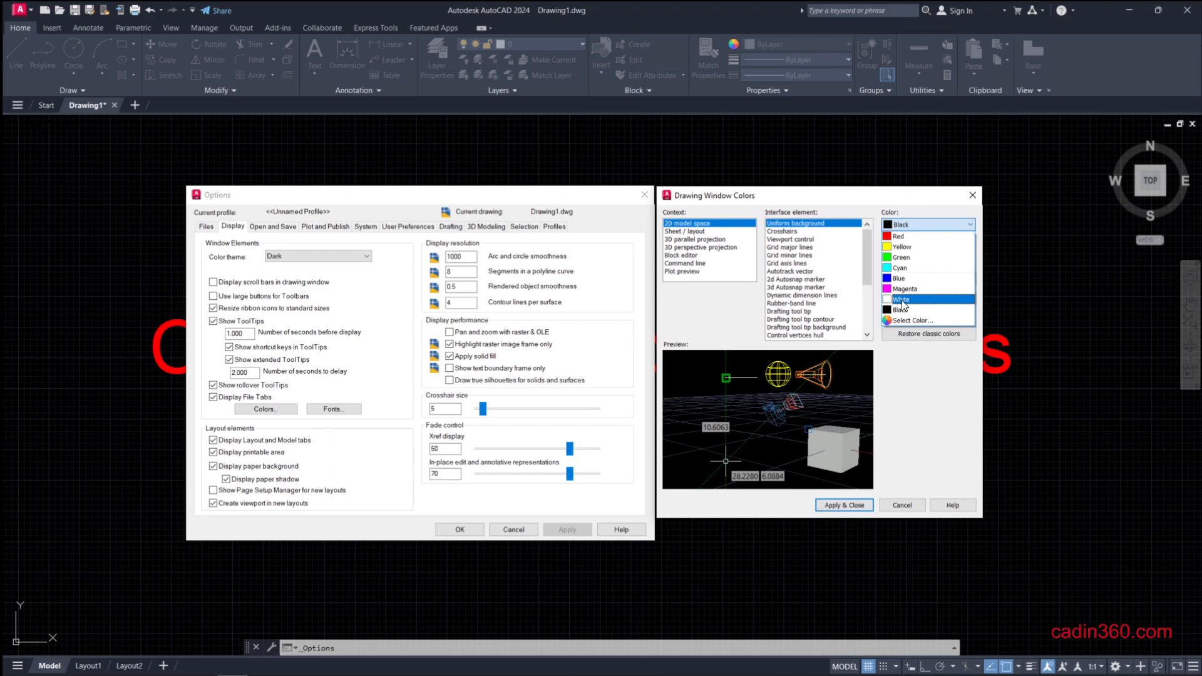
Step: Choose White as the 2D model space uniform background color
click(902, 300)
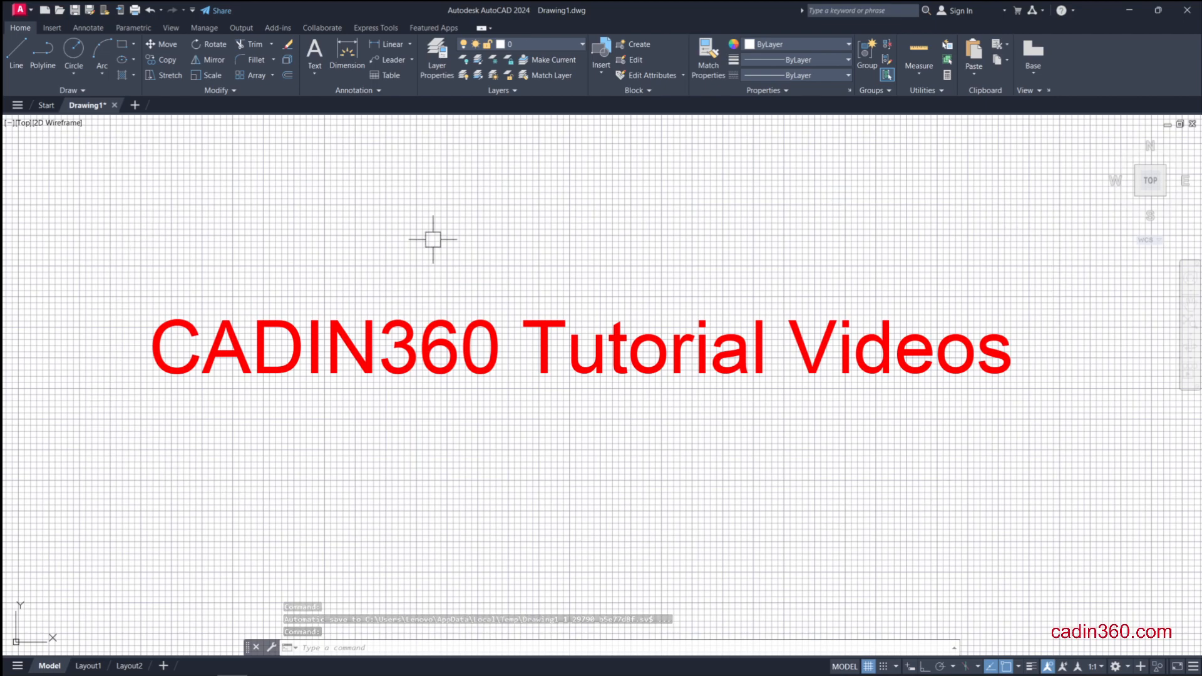
mouse_move(330, 462)
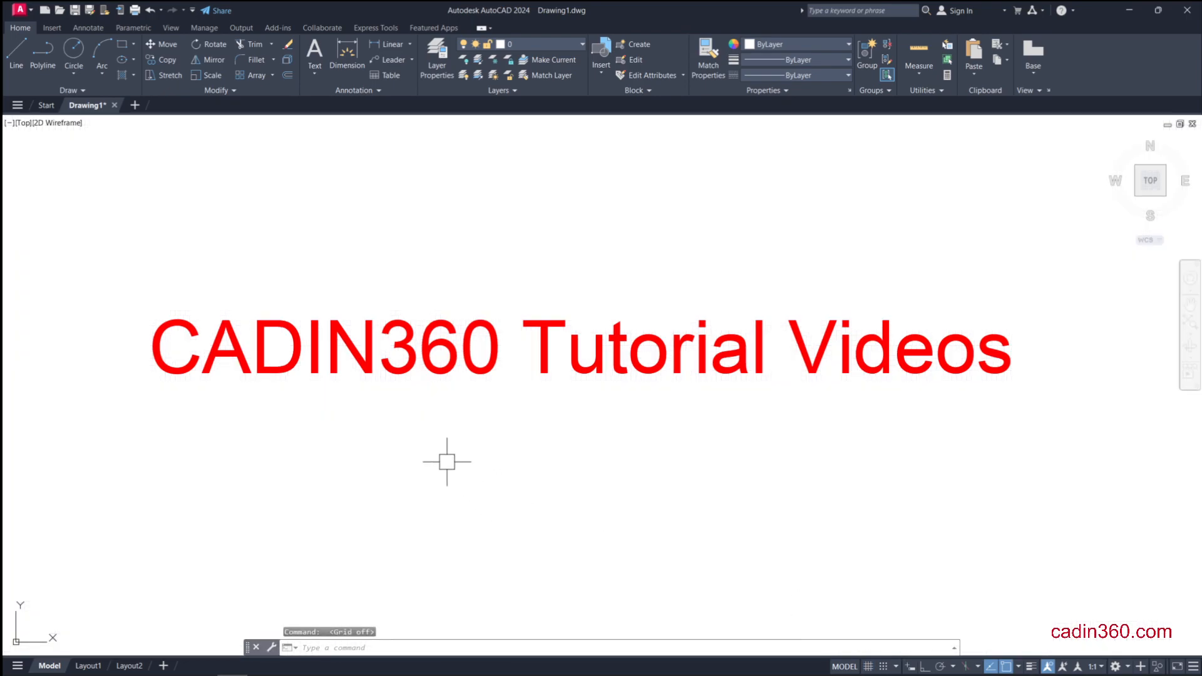
Step: Reopen Options with OP and set the model space background back to black
text(op)
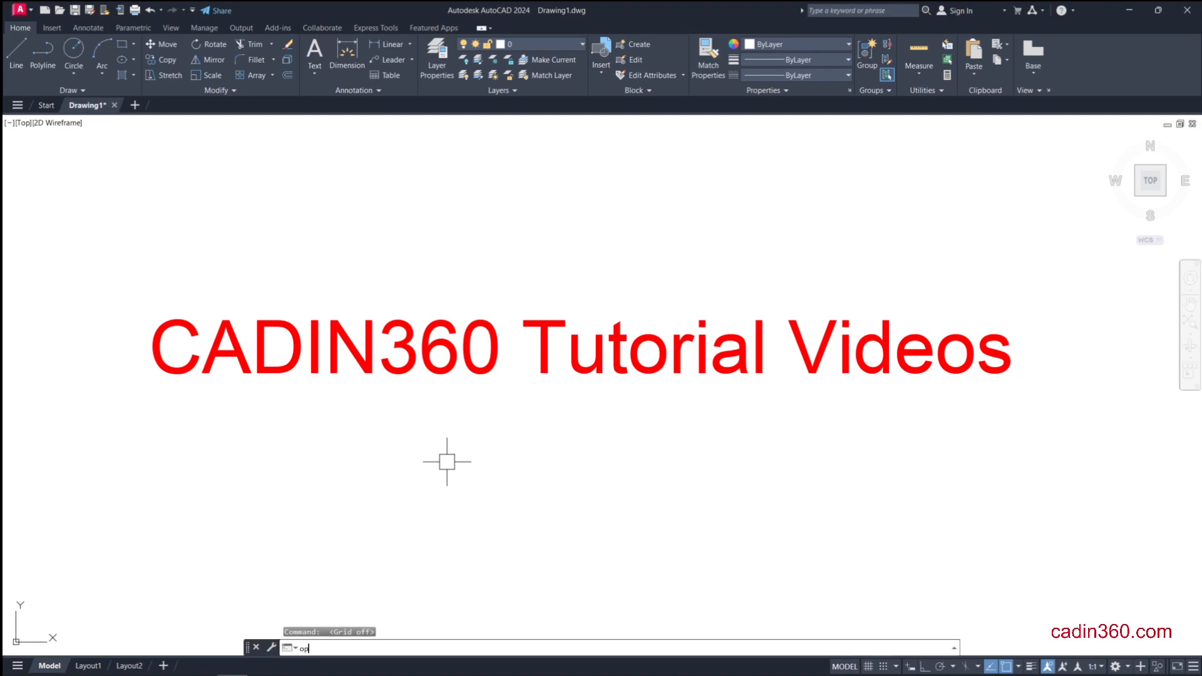
text(P)
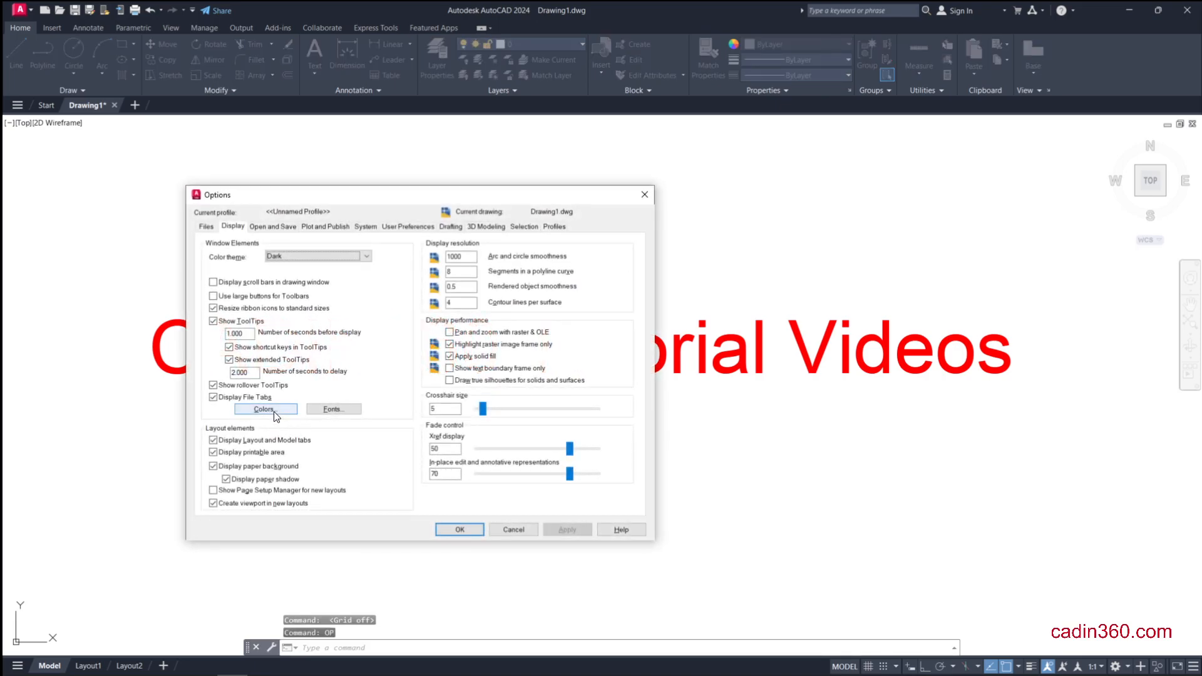
click(266, 409)
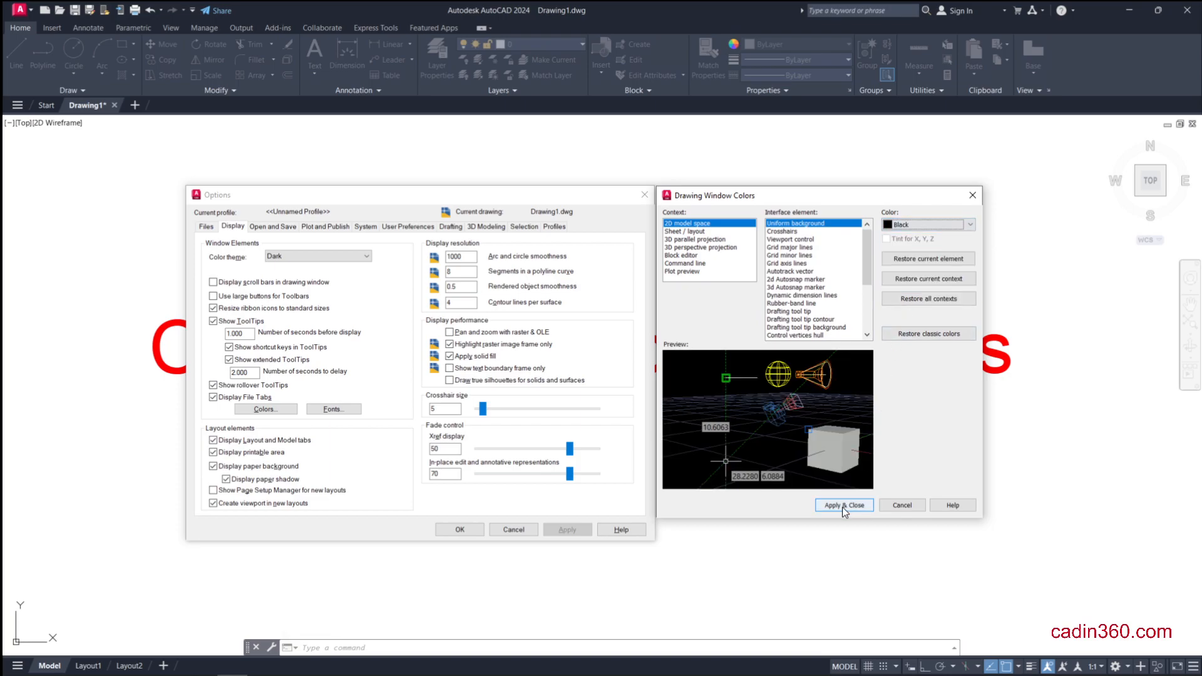
click(843, 505)
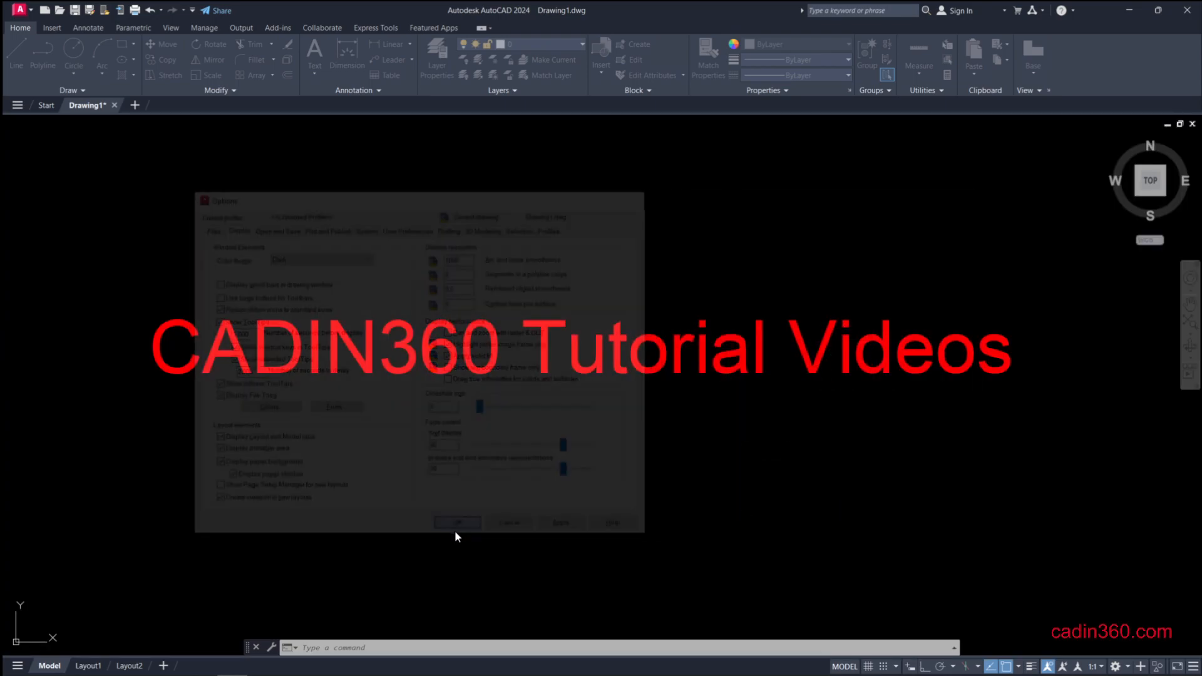
Step: Confirm the Options dialog to return to the black drawing area
click(457, 523)
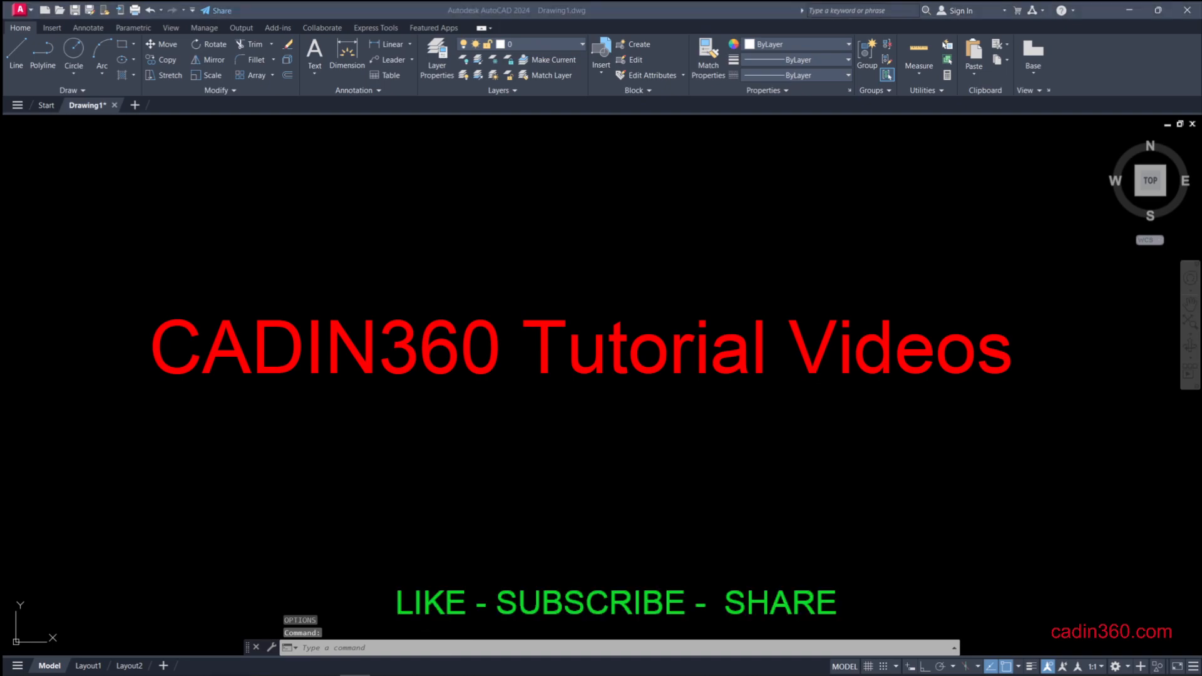
mouse_move(585, 494)
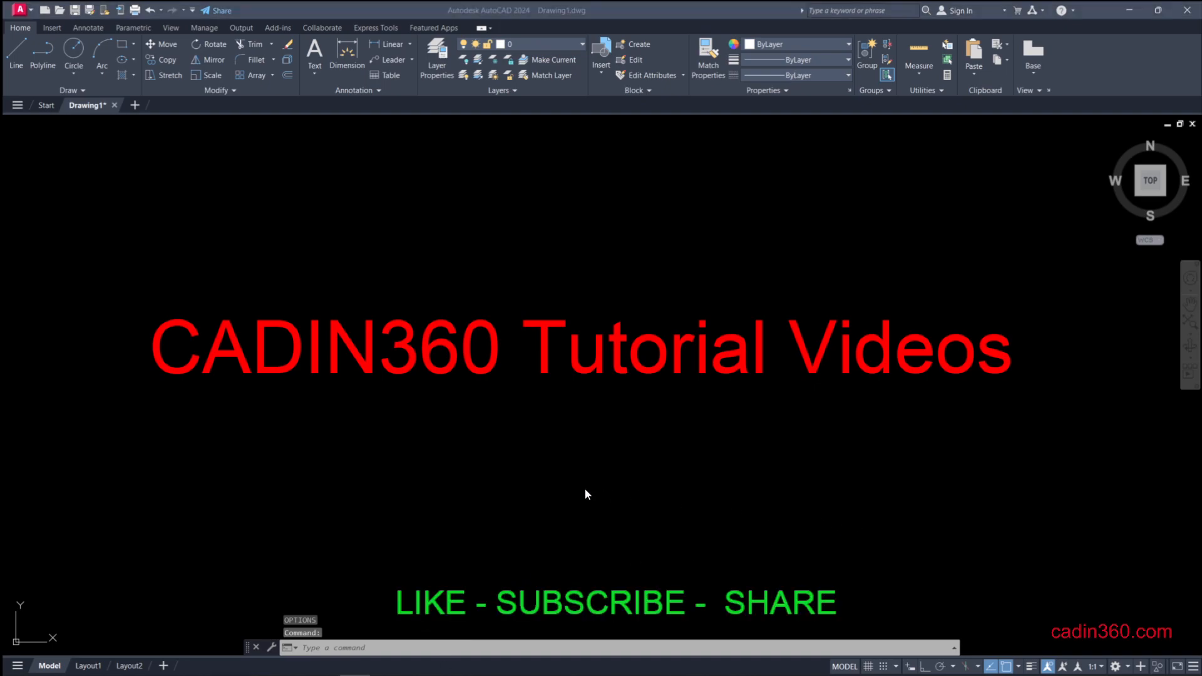
mouse_move(568, 491)
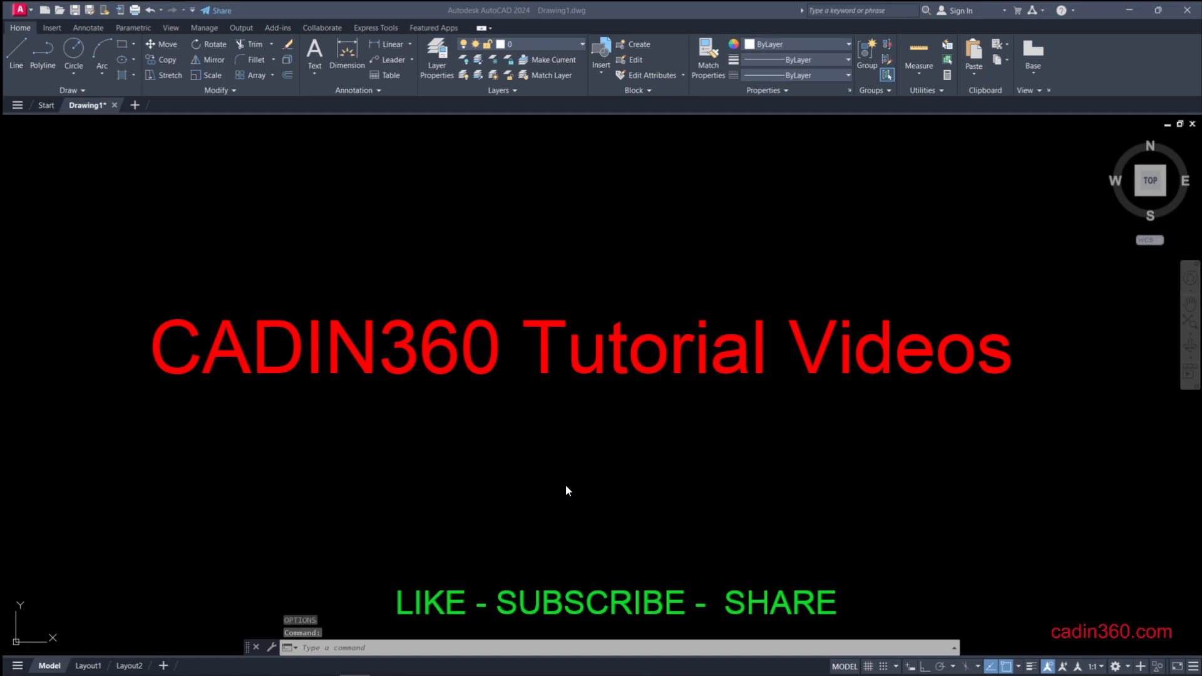